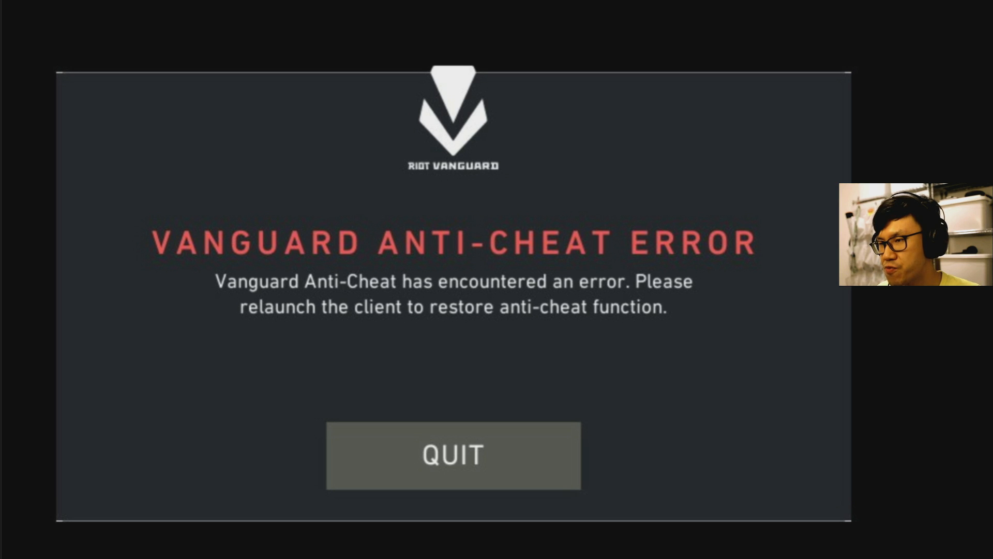
mouse_move(393, 252)
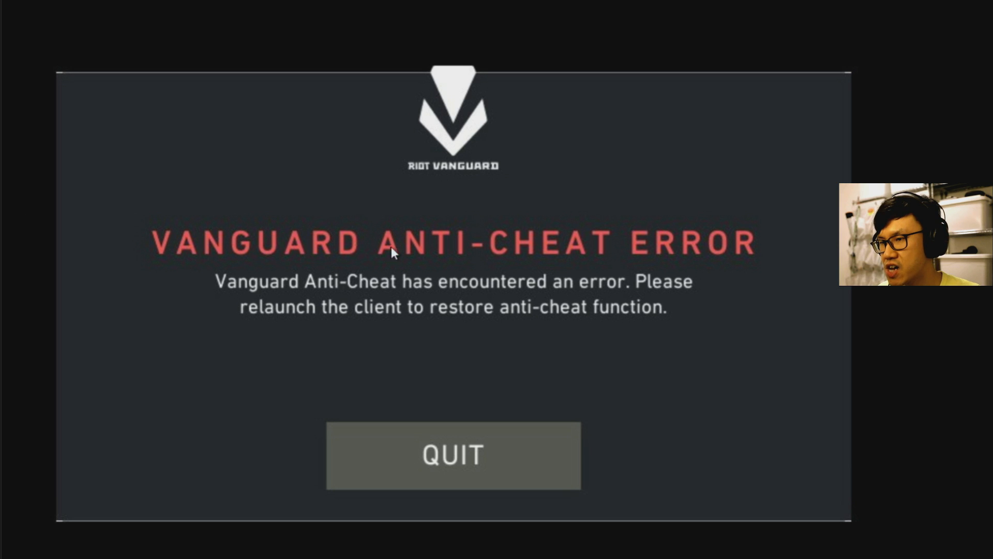
mouse_move(304, 307)
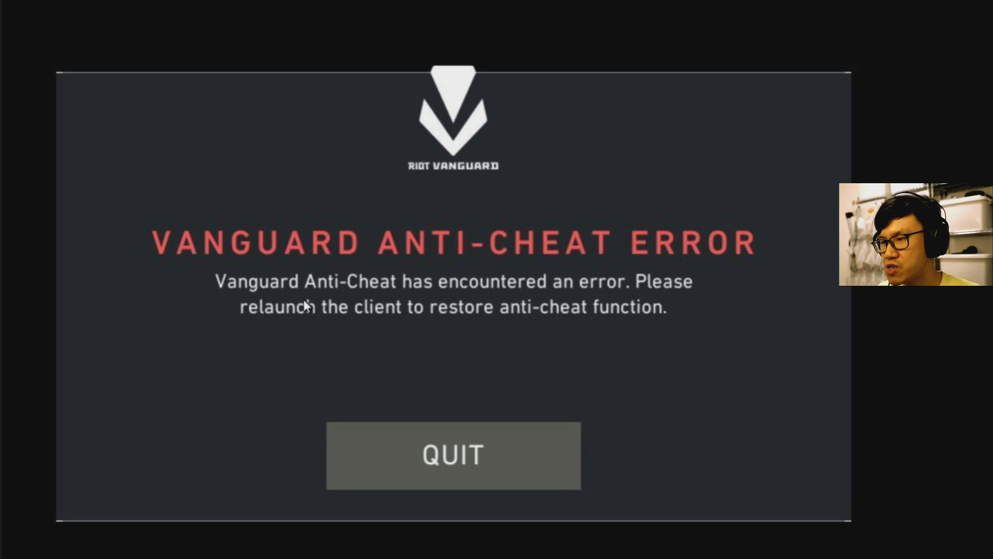
mouse_move(462, 259)
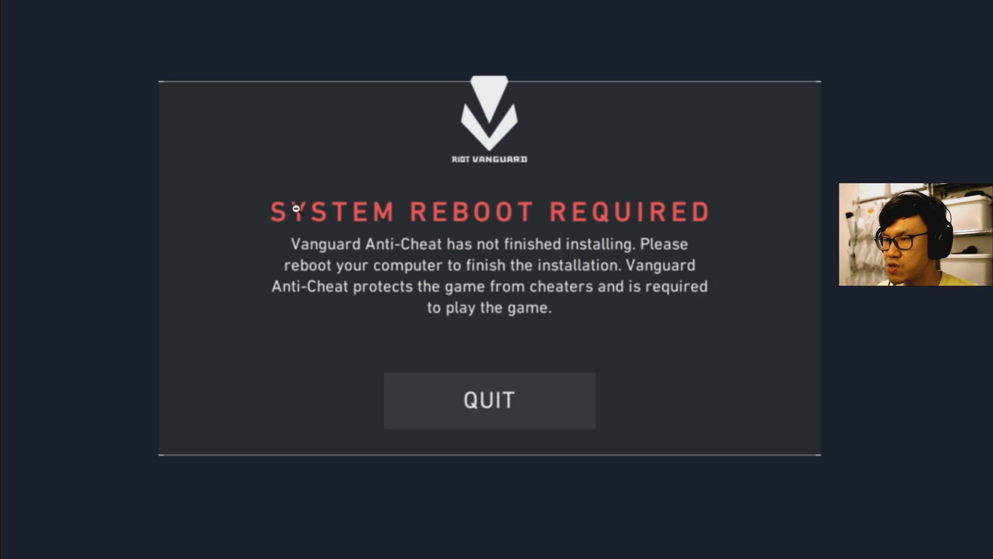
mouse_move(575, 228)
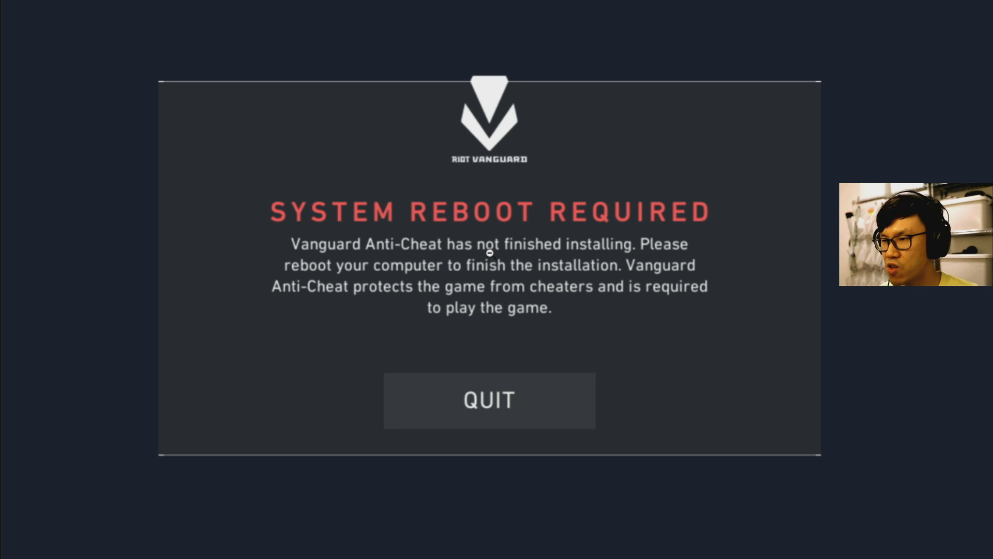
mouse_move(418, 201)
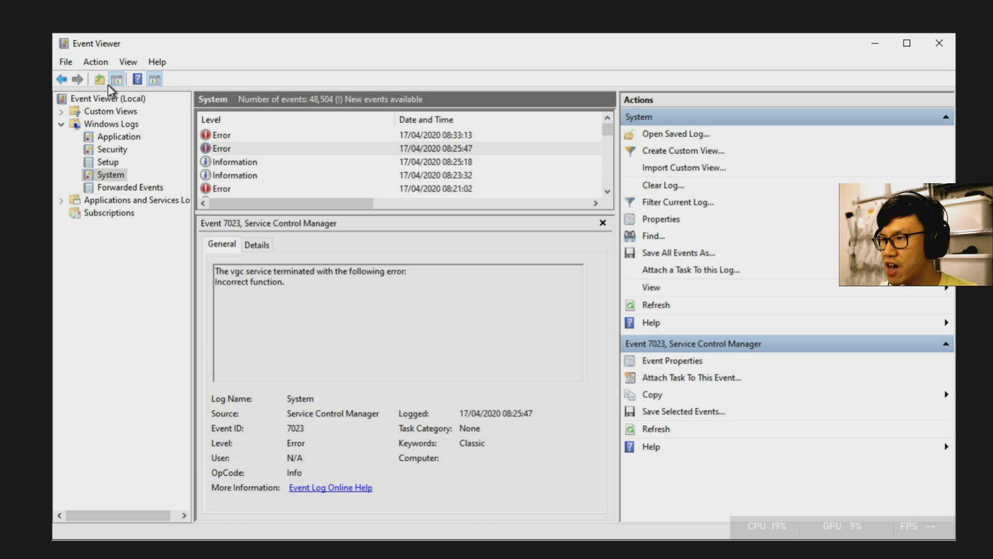
mouse_move(94, 137)
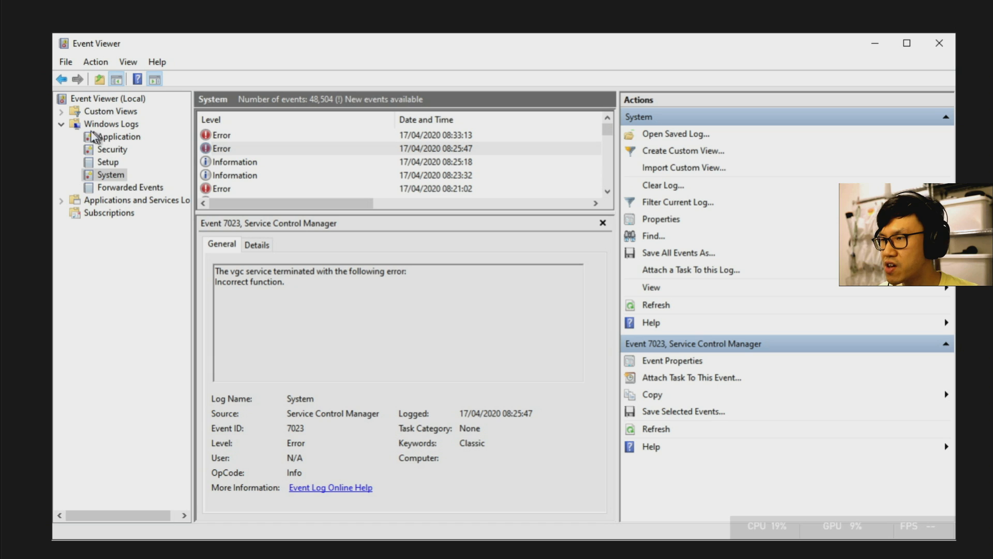
mouse_move(114, 128)
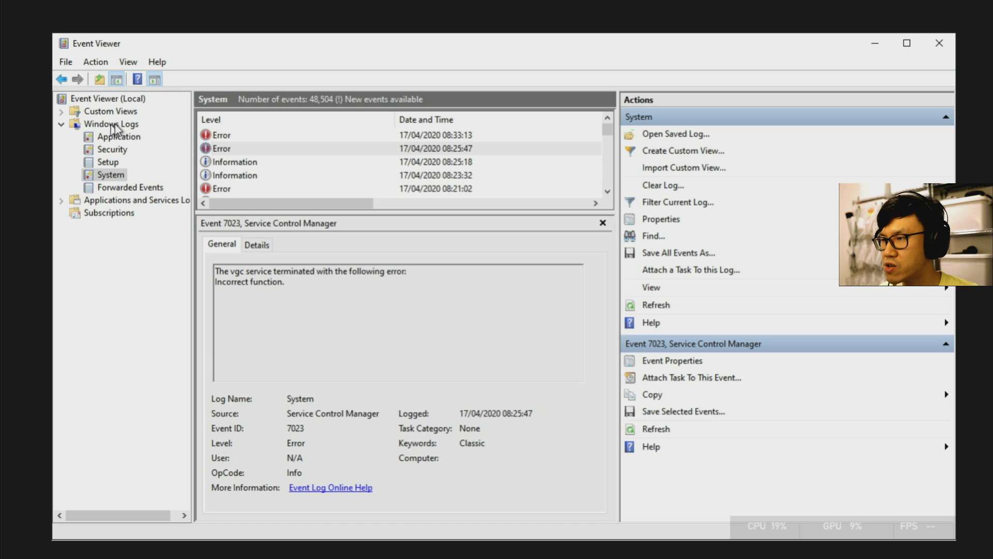
mouse_move(218, 153)
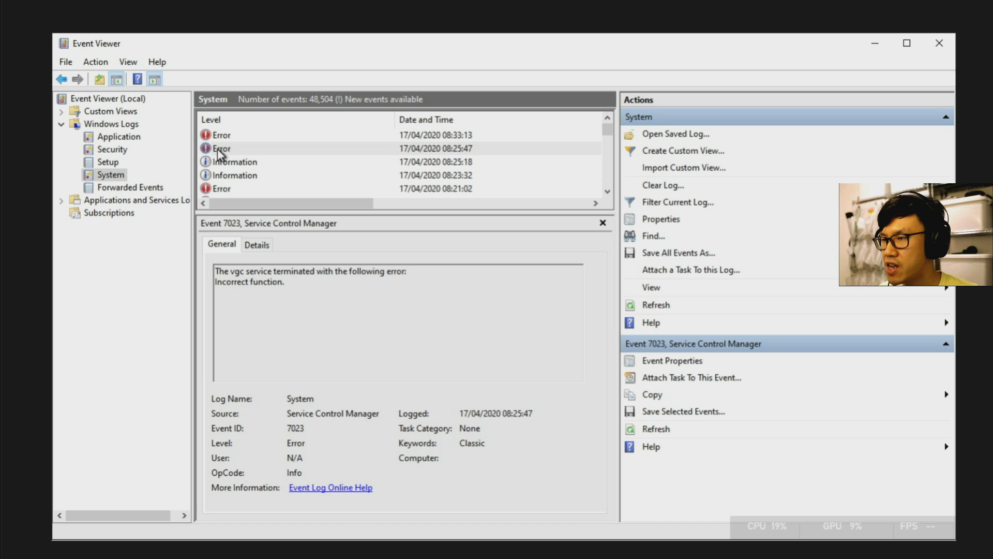
mouse_move(271, 176)
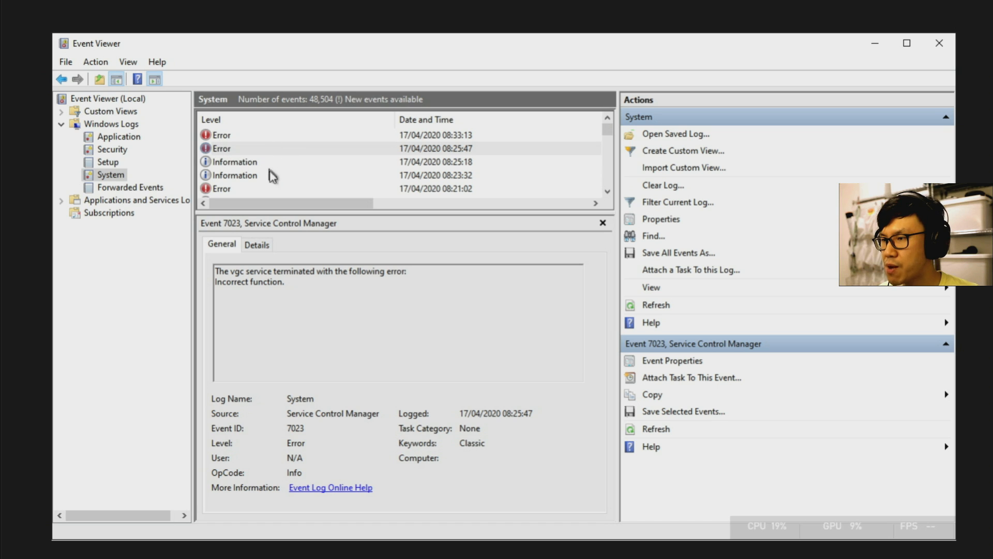
mouse_move(262, 282)
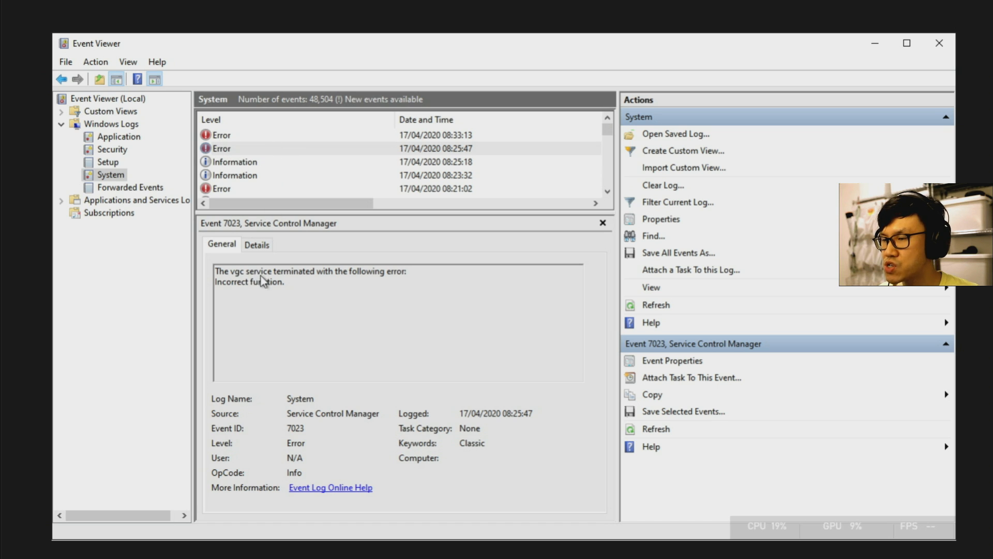
mouse_move(249, 283)
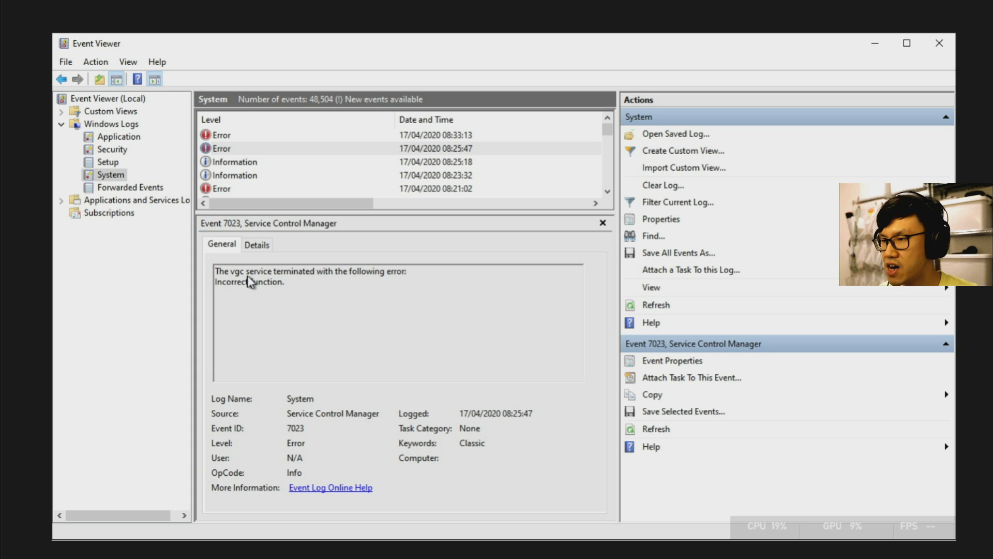
mouse_move(282, 281)
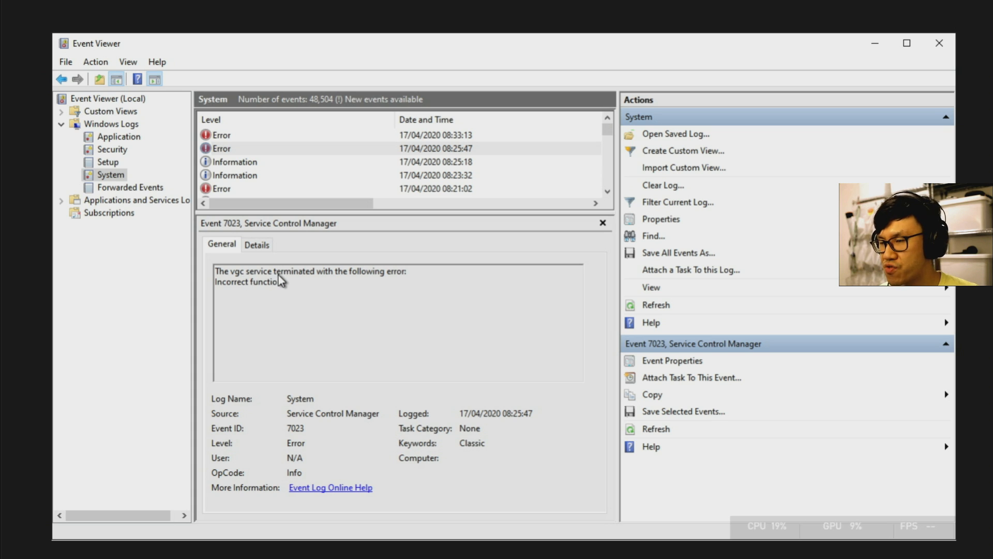
mouse_move(226, 290)
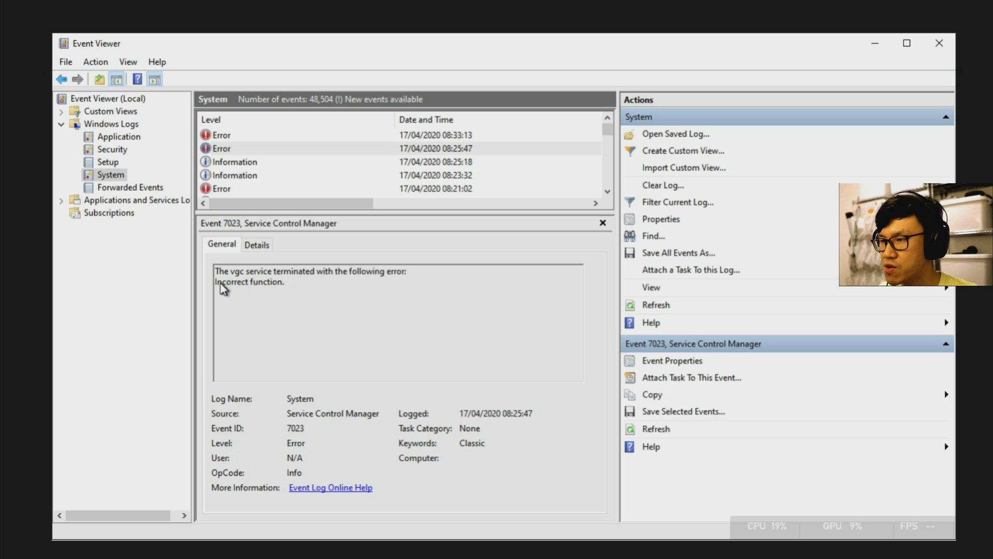
mouse_move(286, 286)
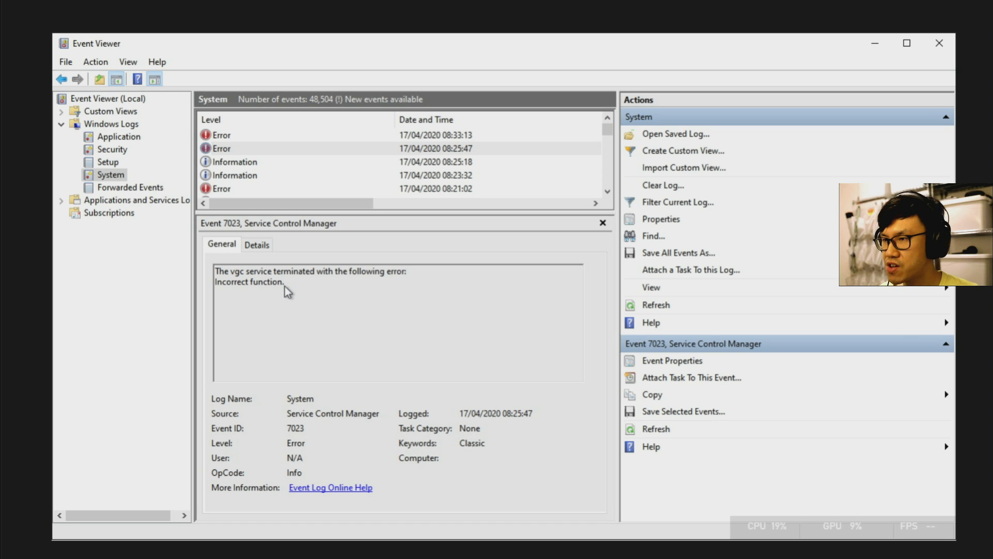
mouse_move(298, 4)
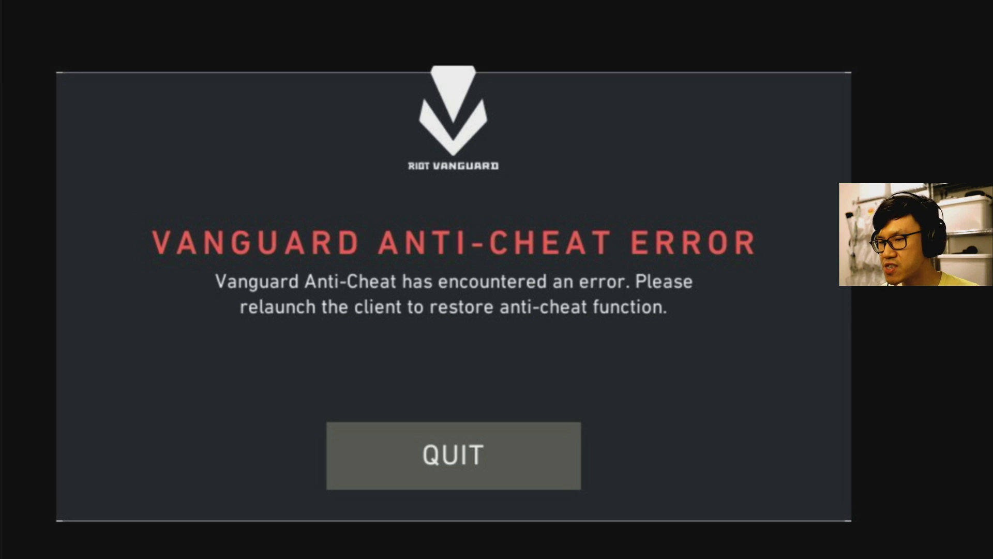
mouse_move(527, 264)
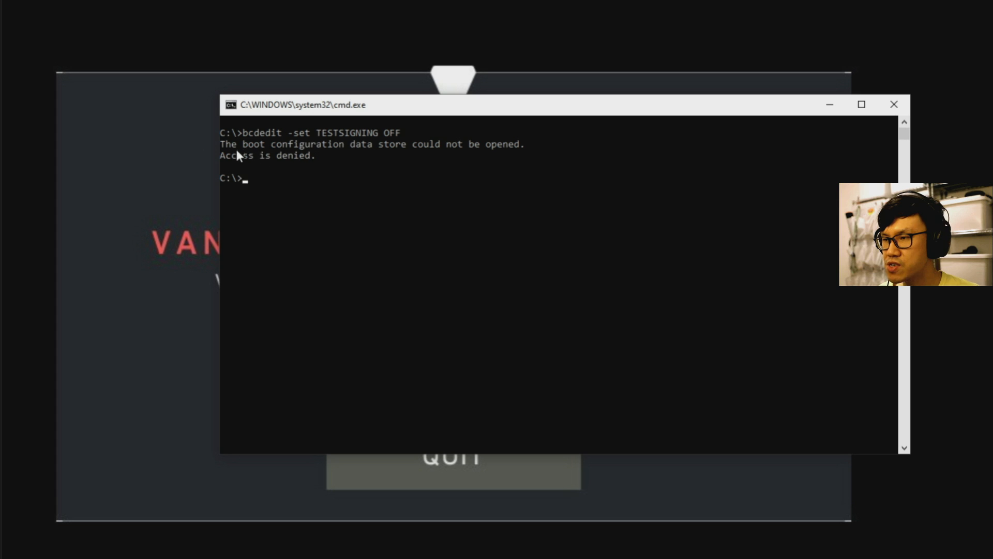
mouse_move(351, 172)
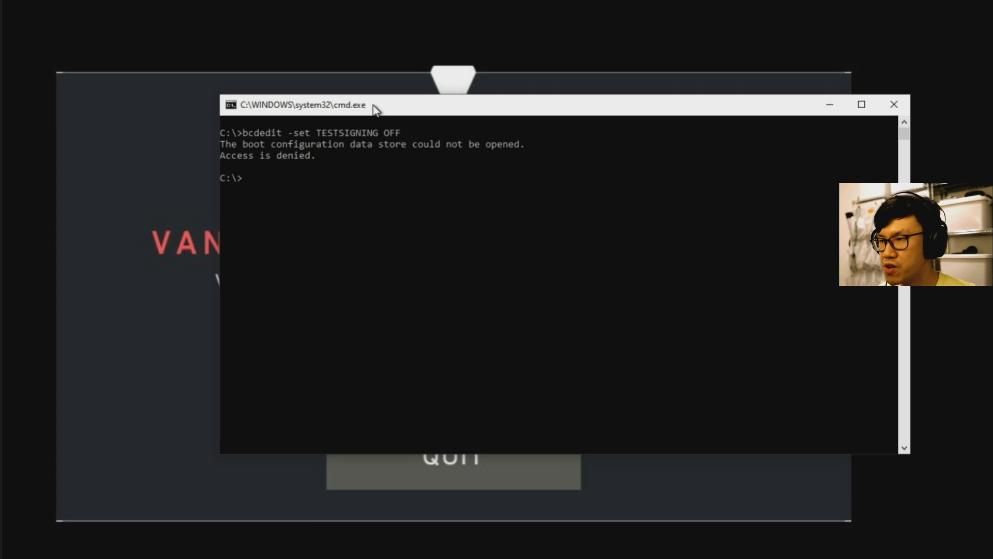
Step: Drag in the normal Command Prompt where bcdedit -set TESTSIGNING OFF reported Access is denied
left_click_drag(373, 104, 440, 171)
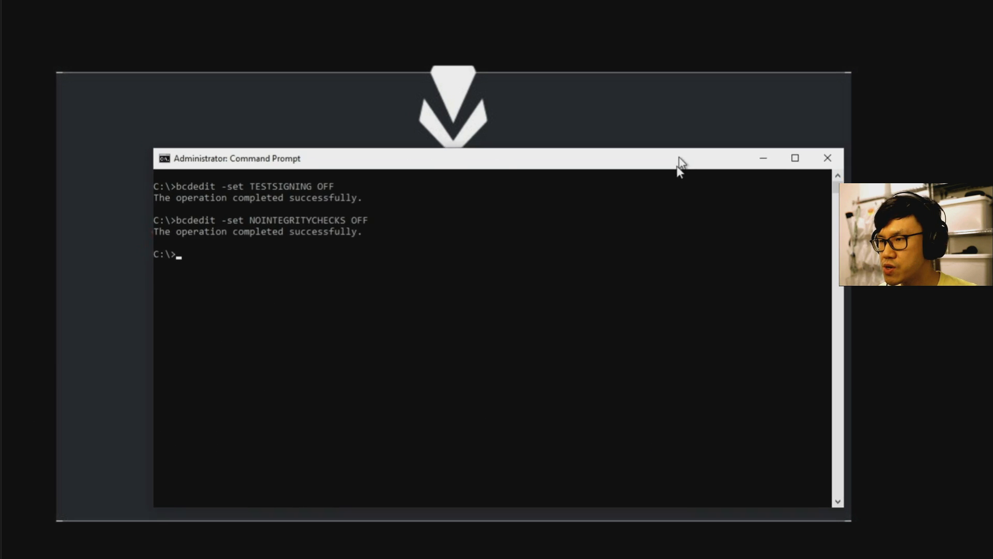
Step: Move the administrator Command Prompt window, showing both successful bcdedit changes, higher up
left_click_drag(680, 158, 218, 115)
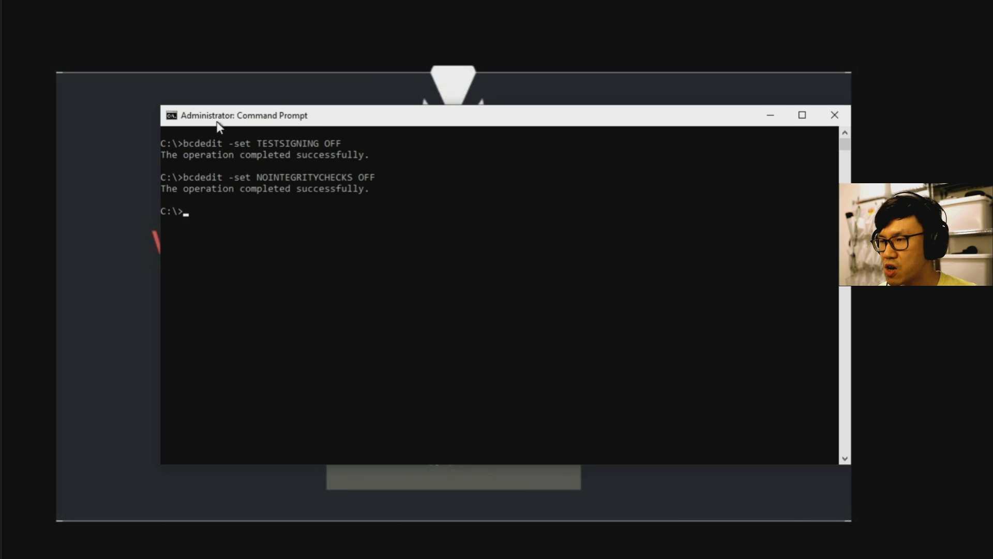
mouse_move(271, 127)
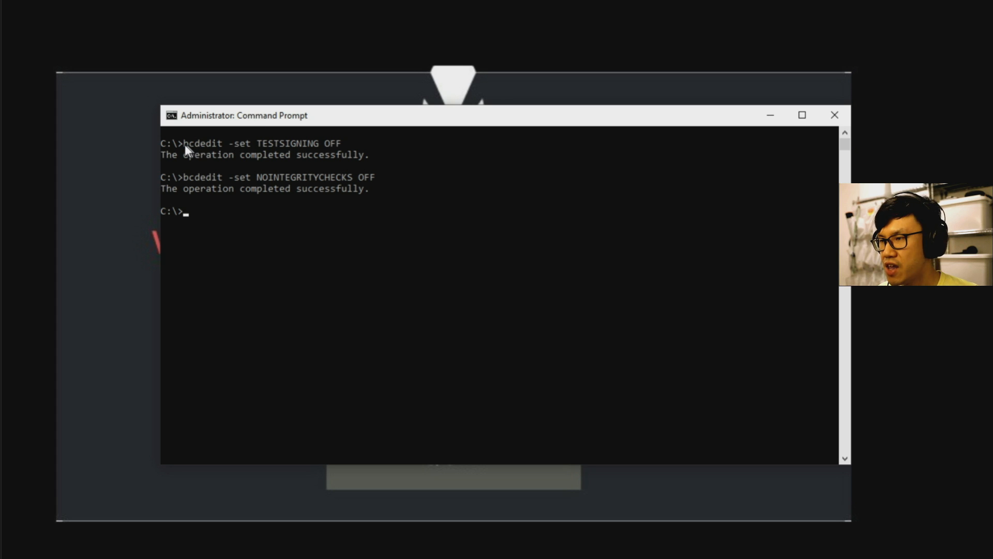
mouse_move(348, 152)
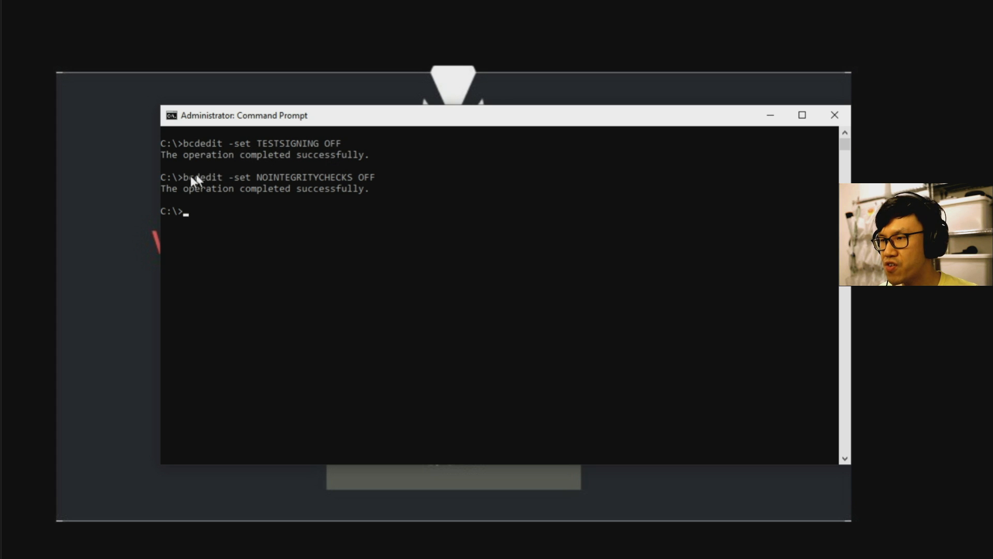
mouse_move(317, 184)
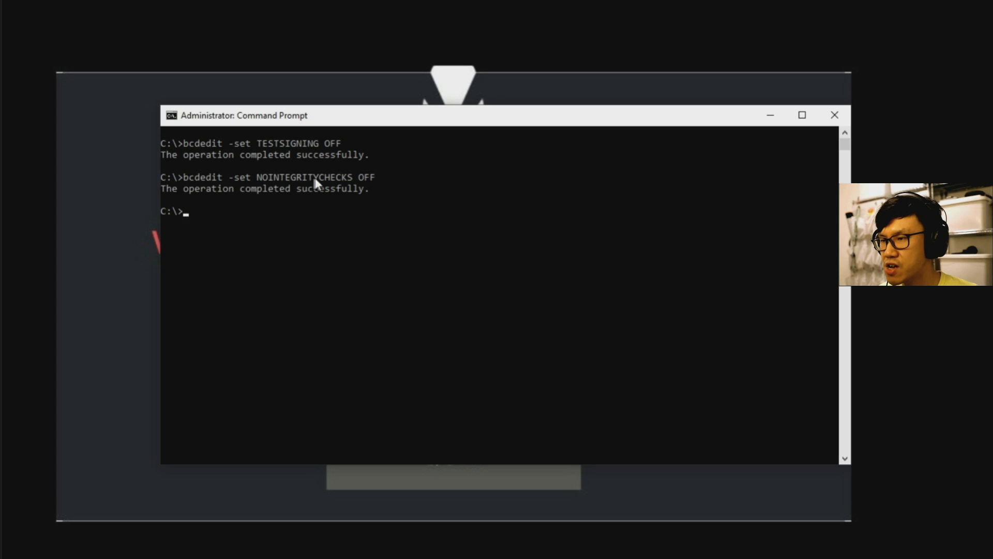